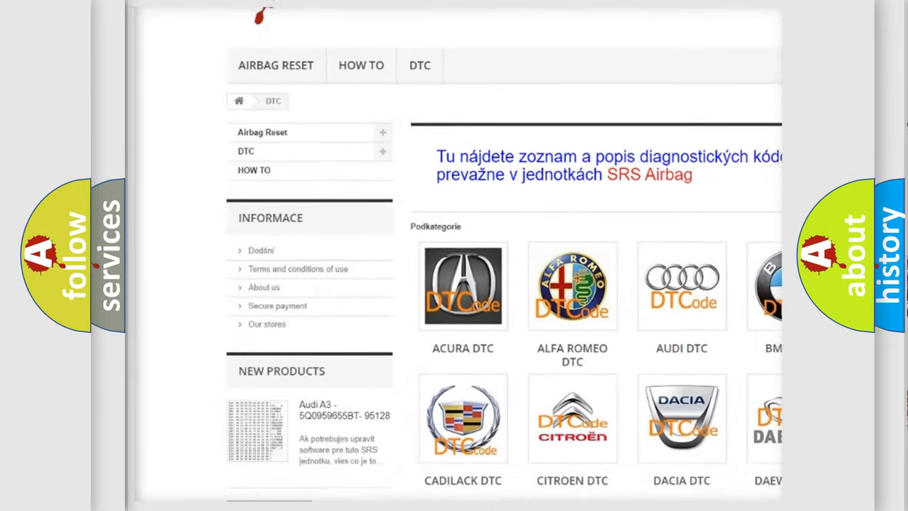
{"action": "scroll", "scroll_direction": "down", "scroll_amount": 3}
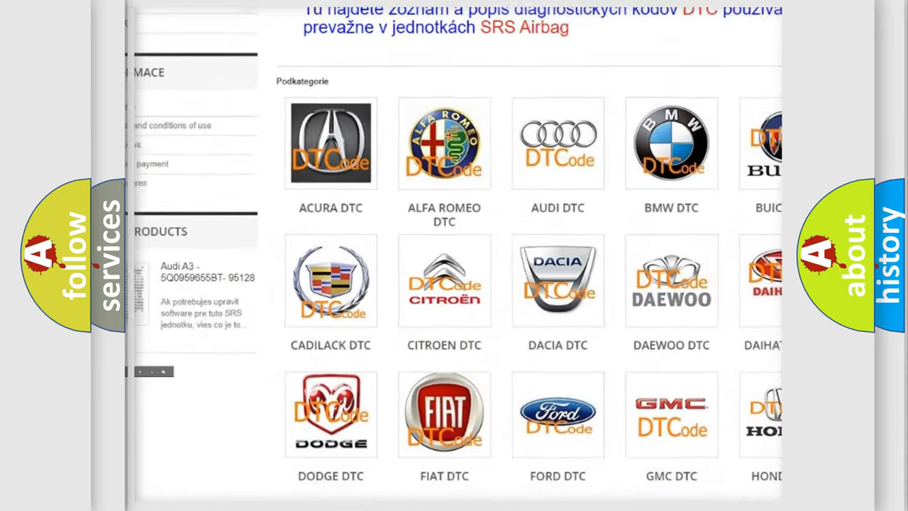